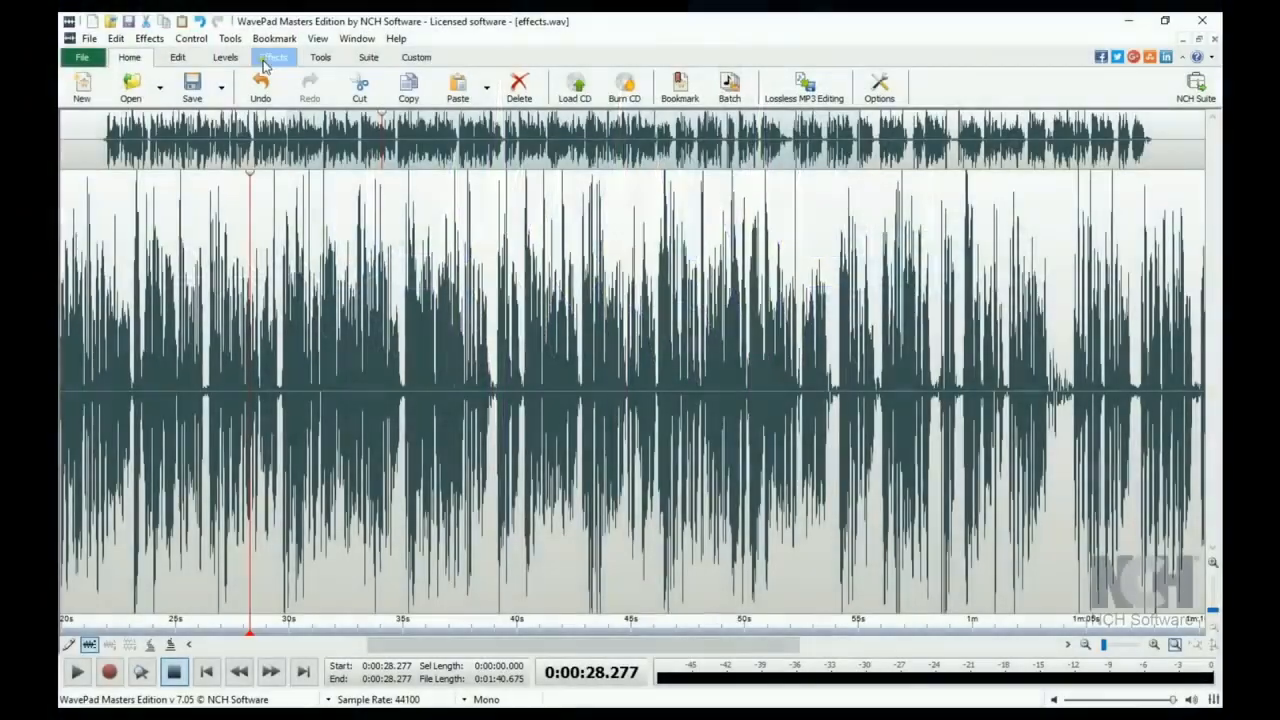
# Show the Special FX list from the Effects commands for the 29–35 s selection
pyautogui.click(272, 56)
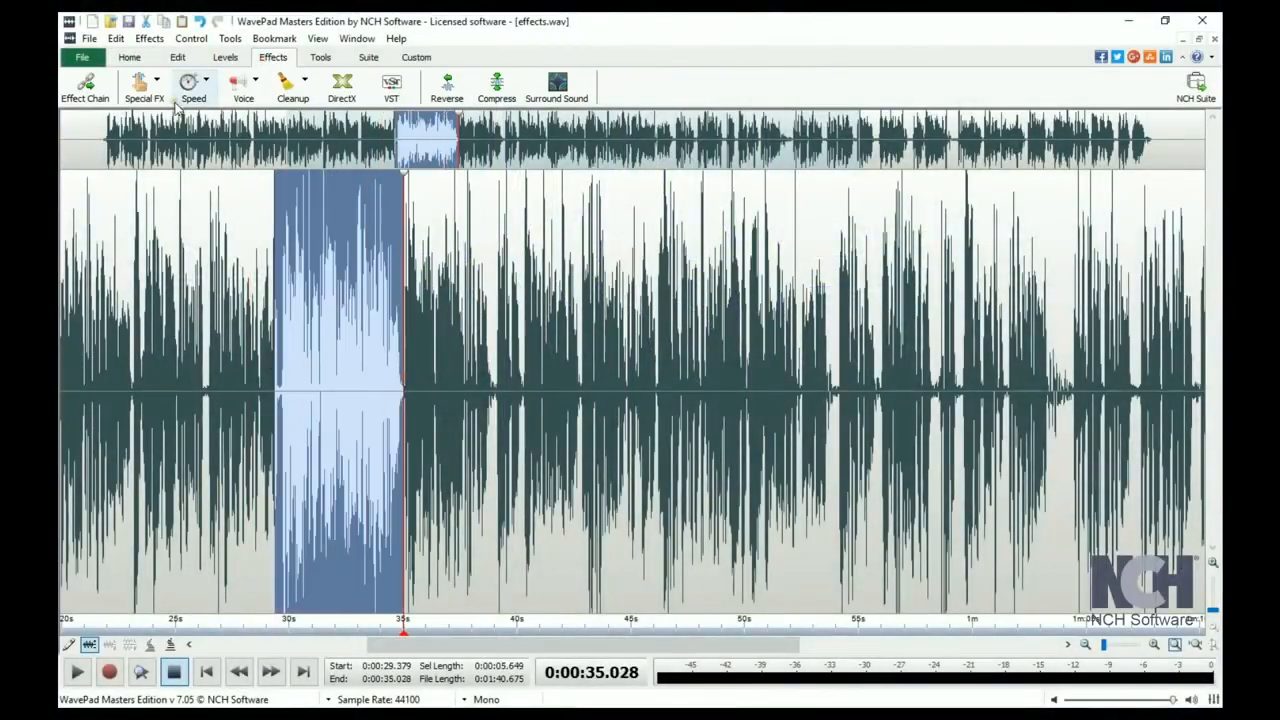
pyautogui.click(144, 88)
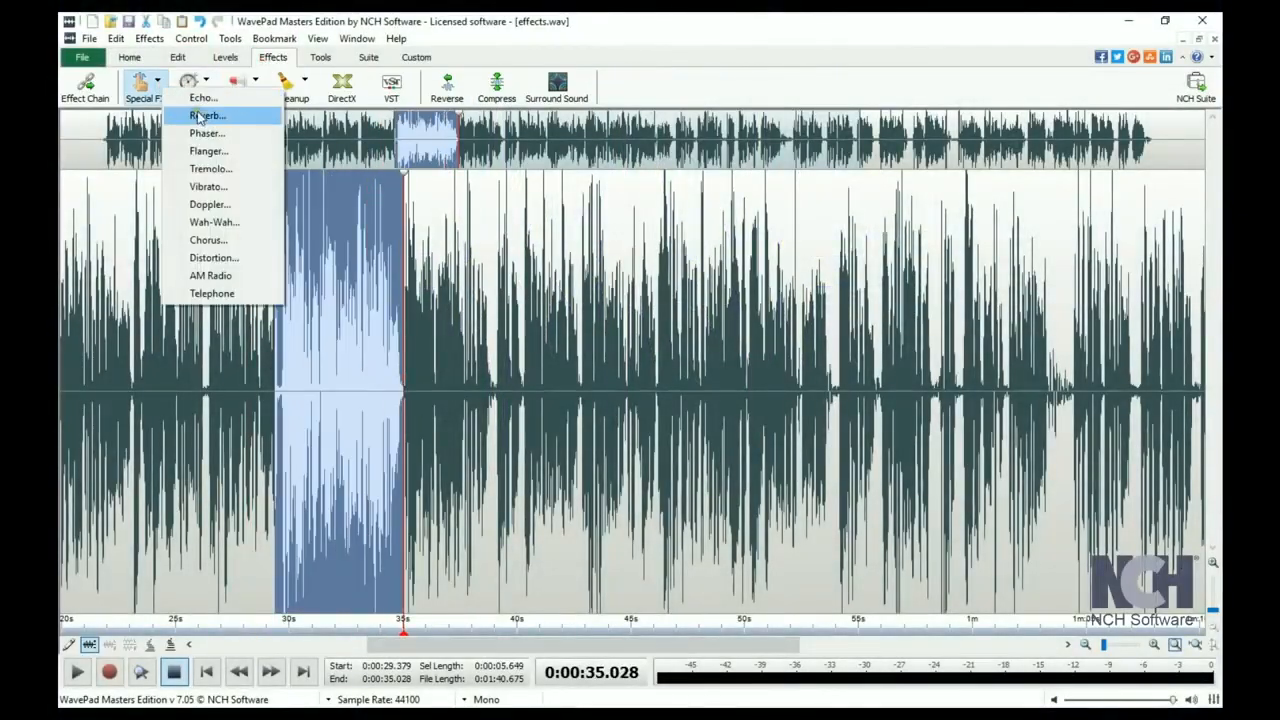
pyautogui.moveTo(210, 276)
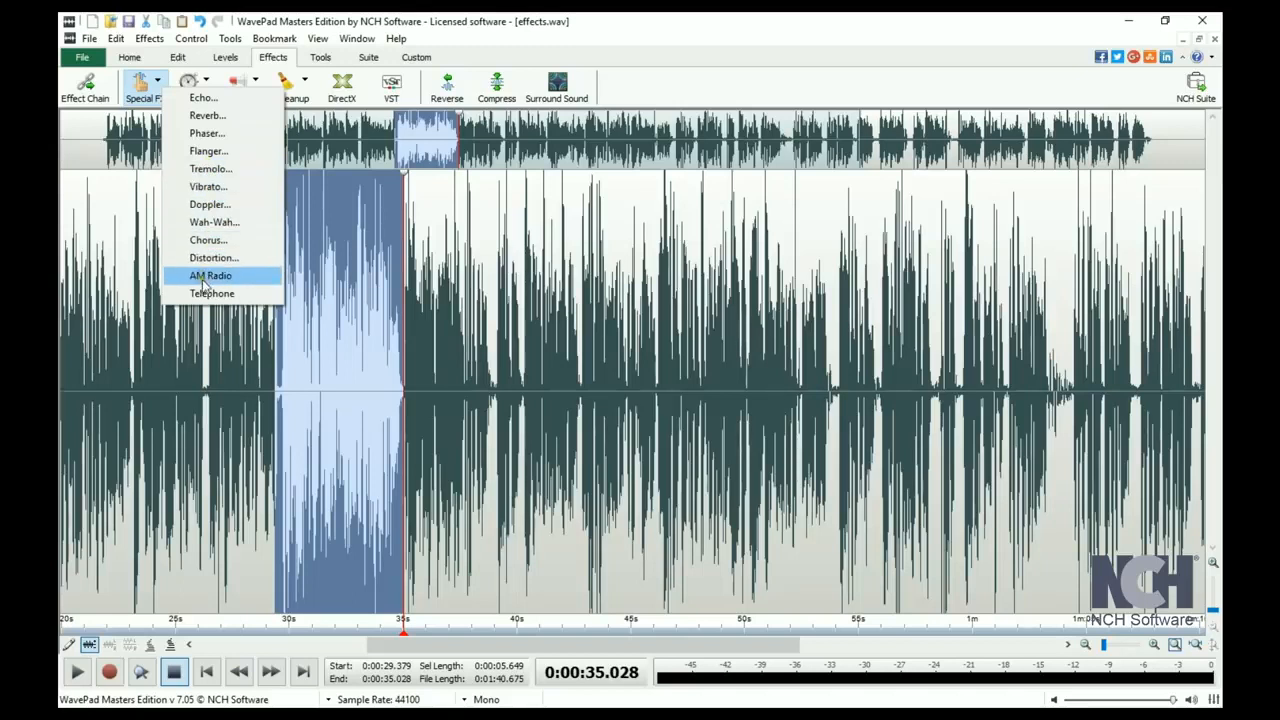
pyautogui.moveTo(208, 114)
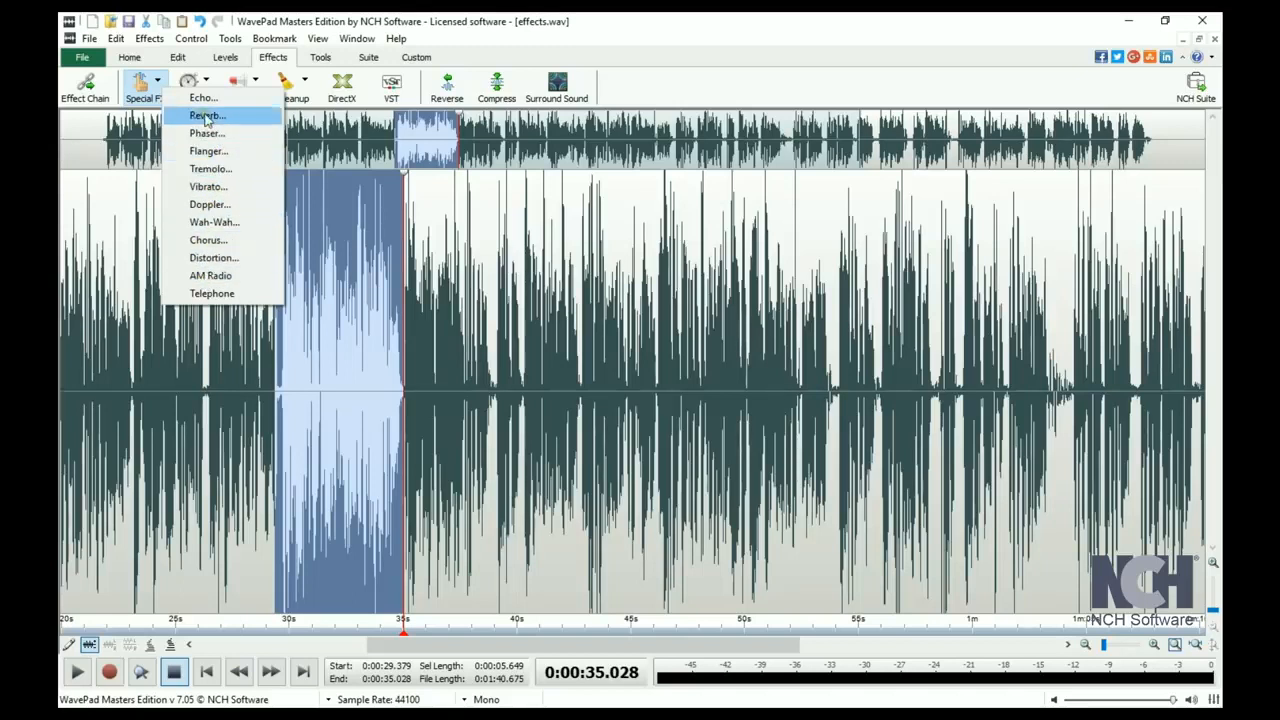
# Apply an echo with the Grand Canyon preset (750 ms, 75% gain) after previewing it
pyautogui.click(204, 98)
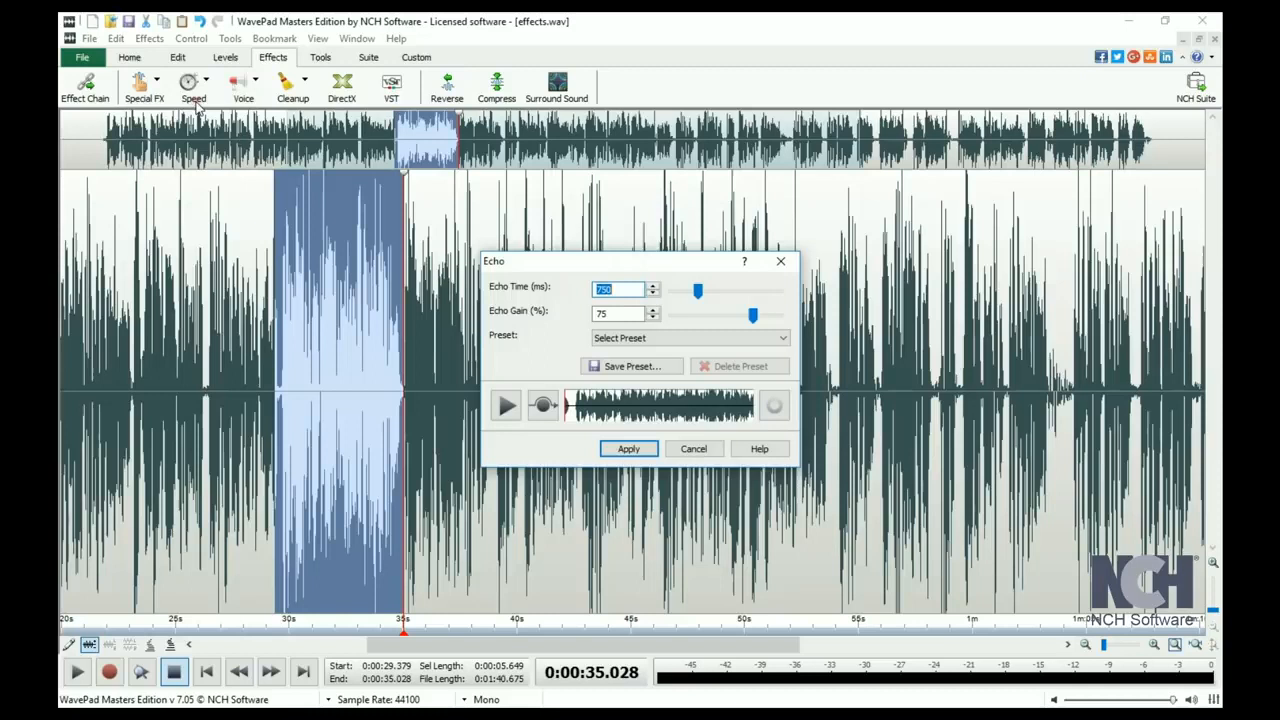
pyautogui.moveTo(640, 358)
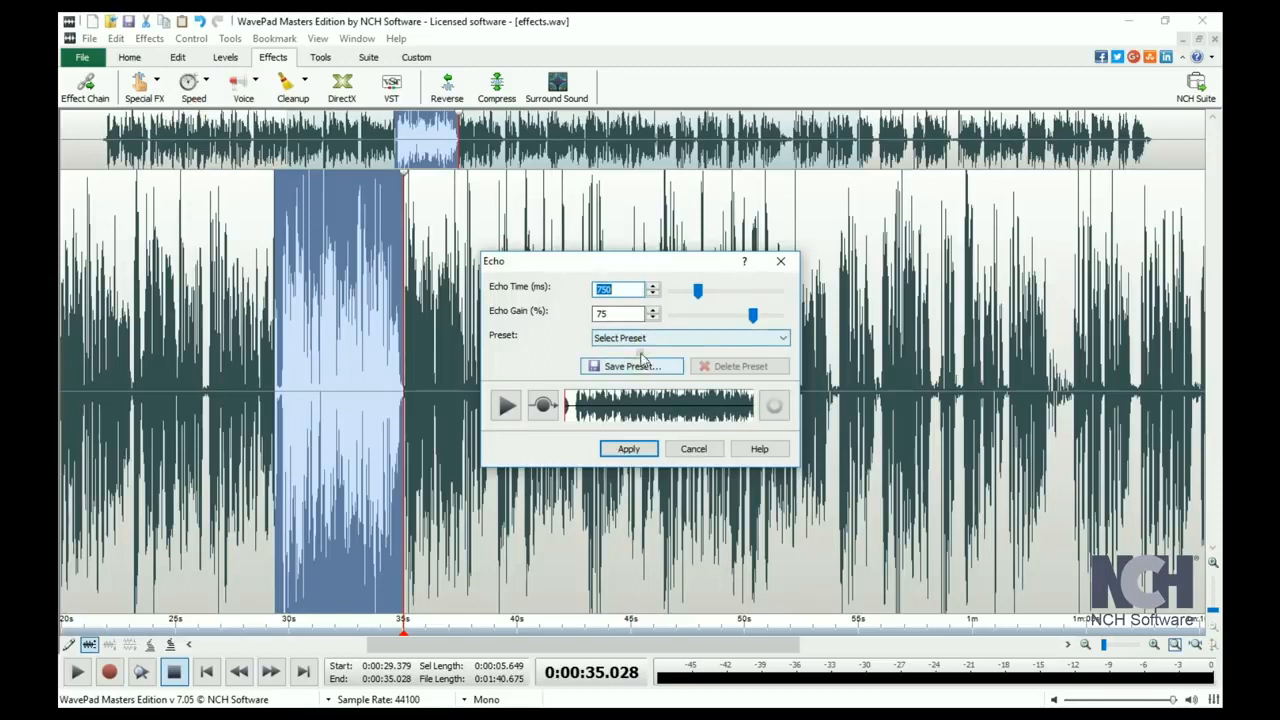
pyautogui.click(784, 336)
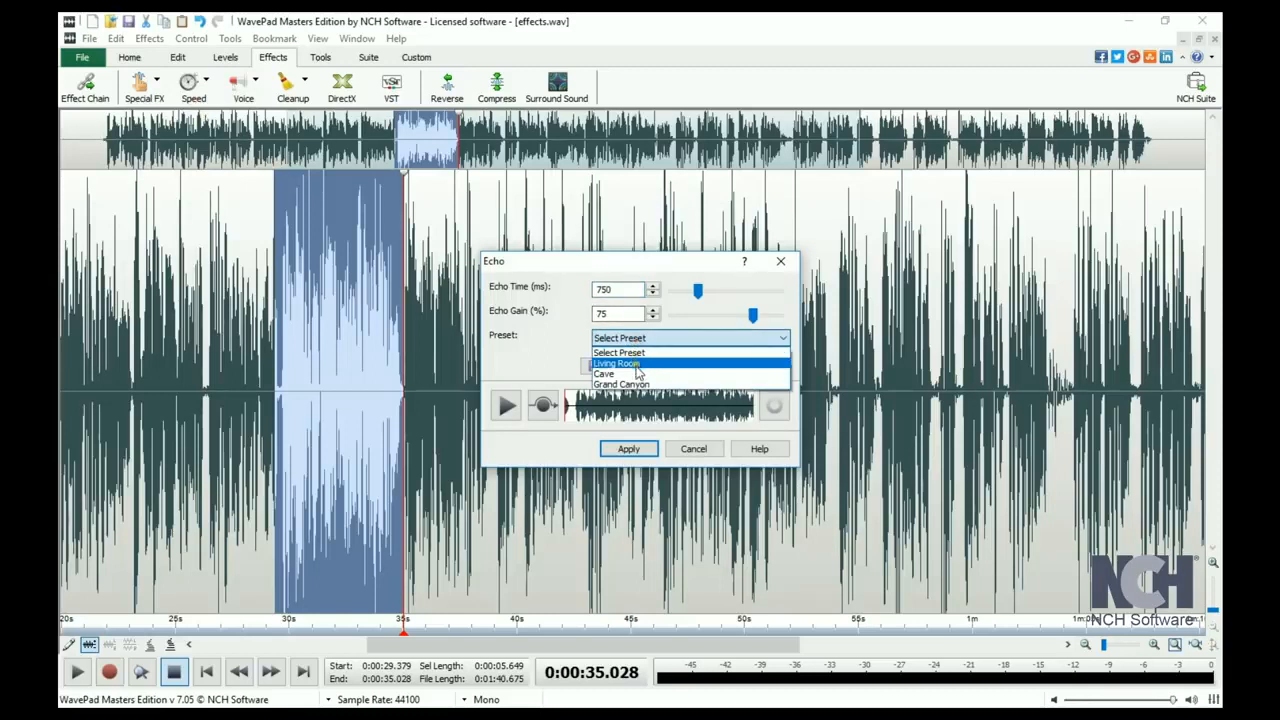
pyautogui.click(620, 384)
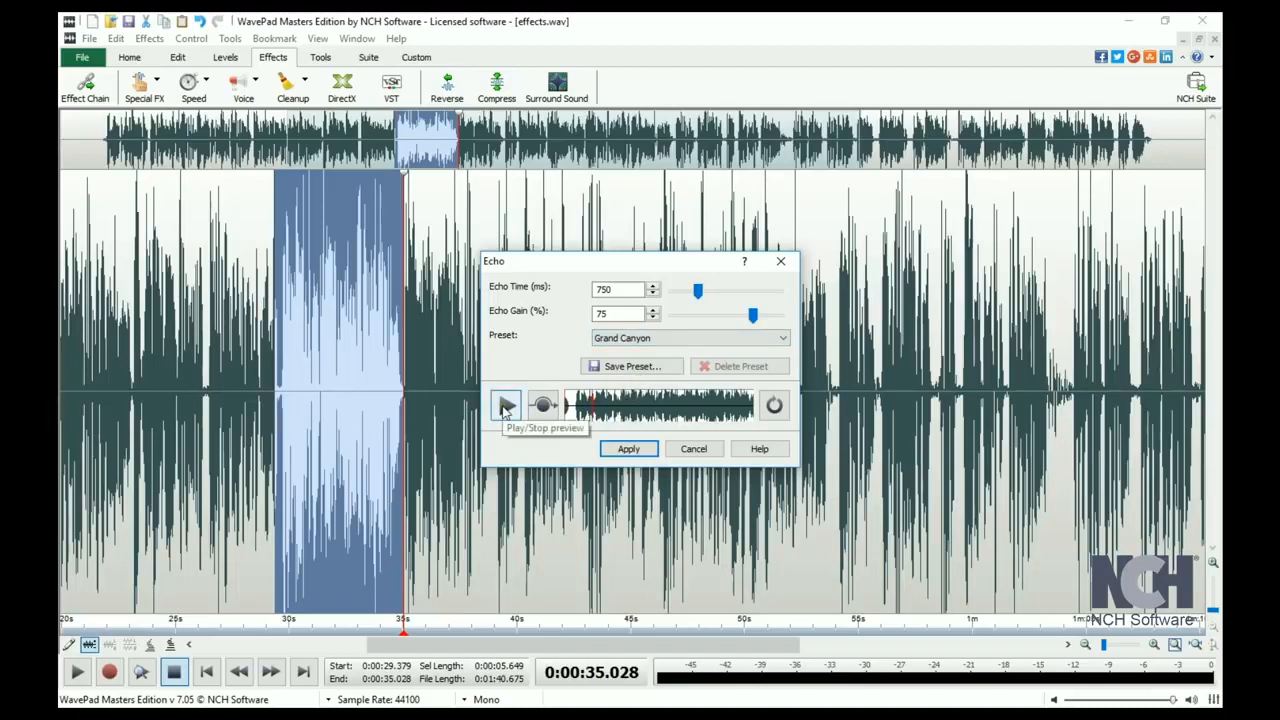
pyautogui.click(504, 404)
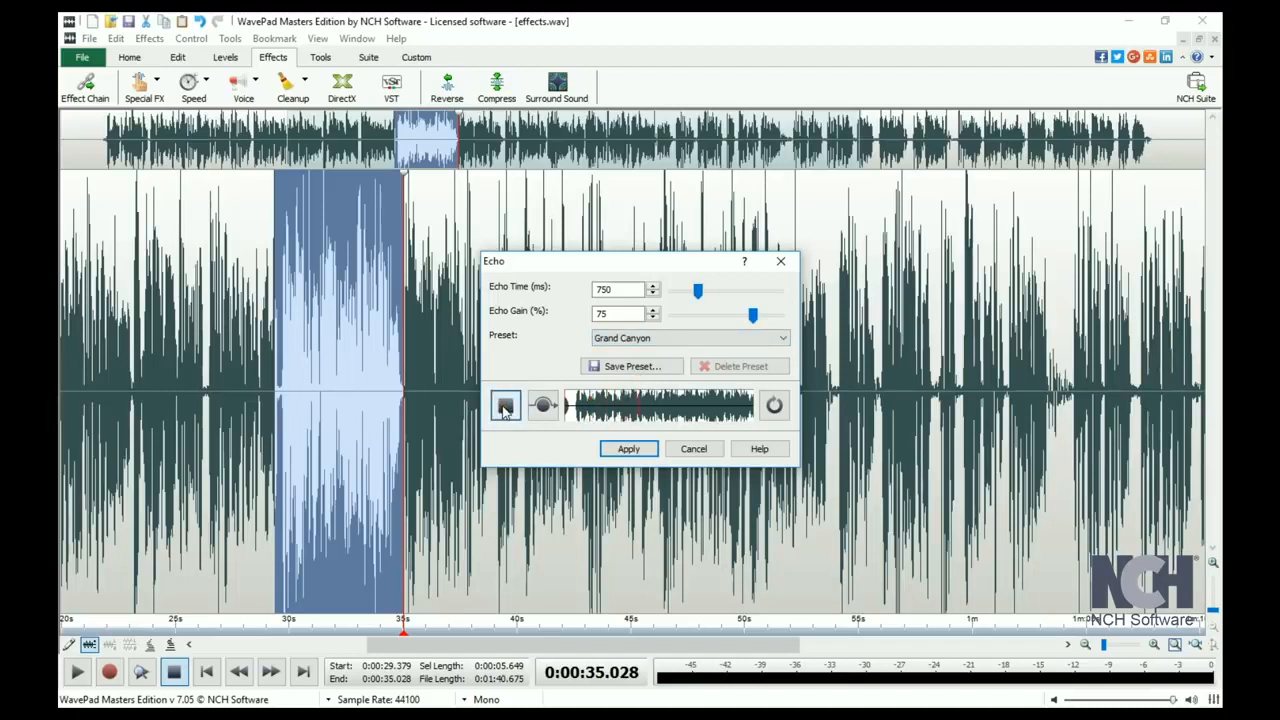
pyautogui.click(504, 404)
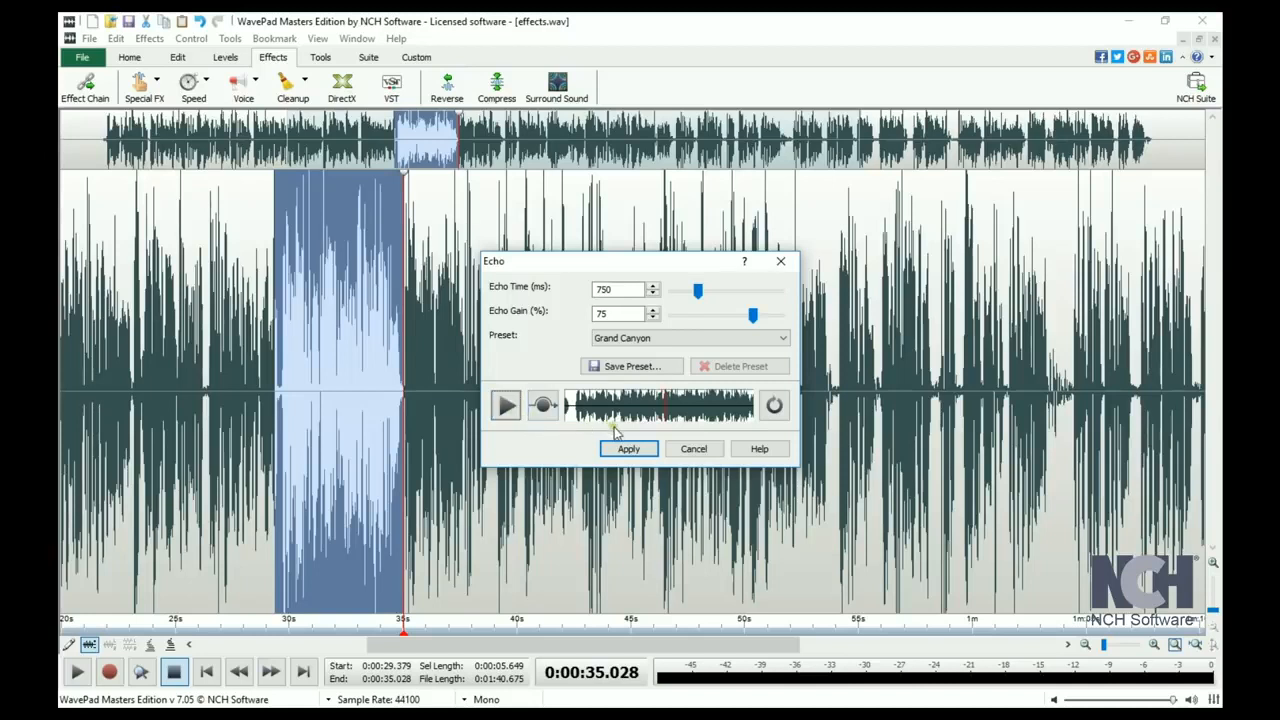
pyautogui.click(628, 448)
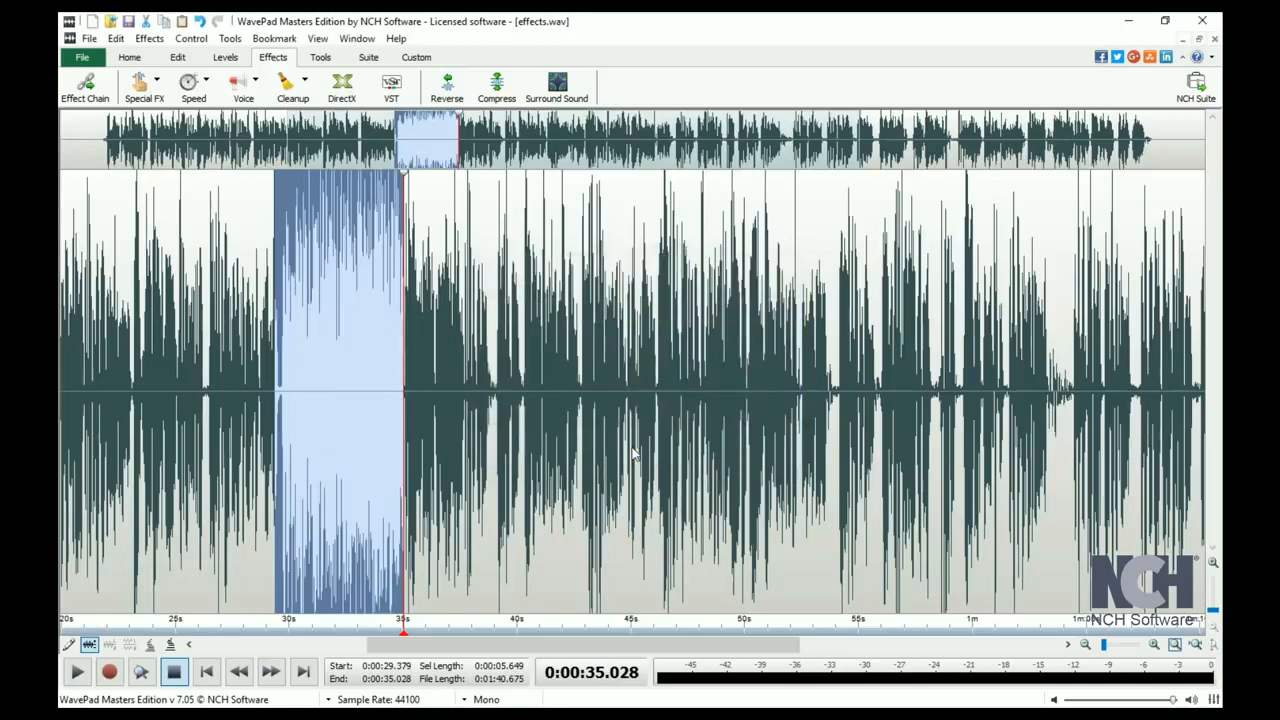
pyautogui.moveTo(560, 414)
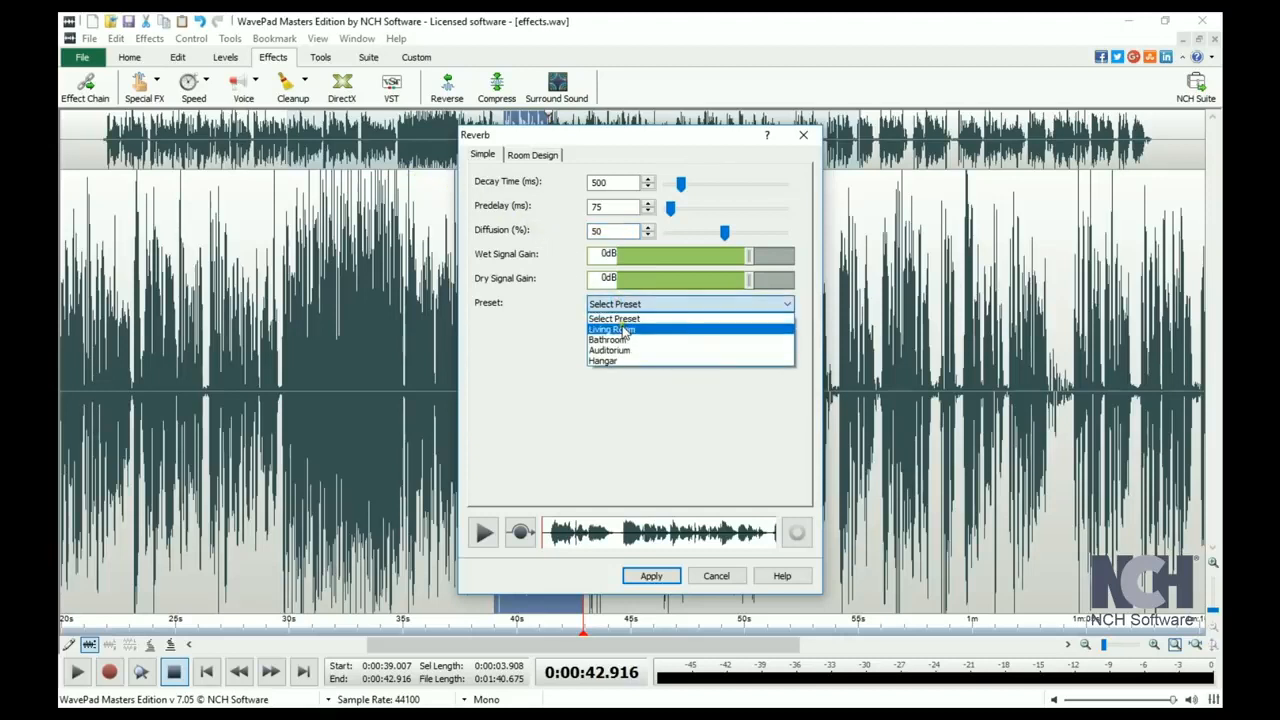
pyautogui.moveTo(608, 350)
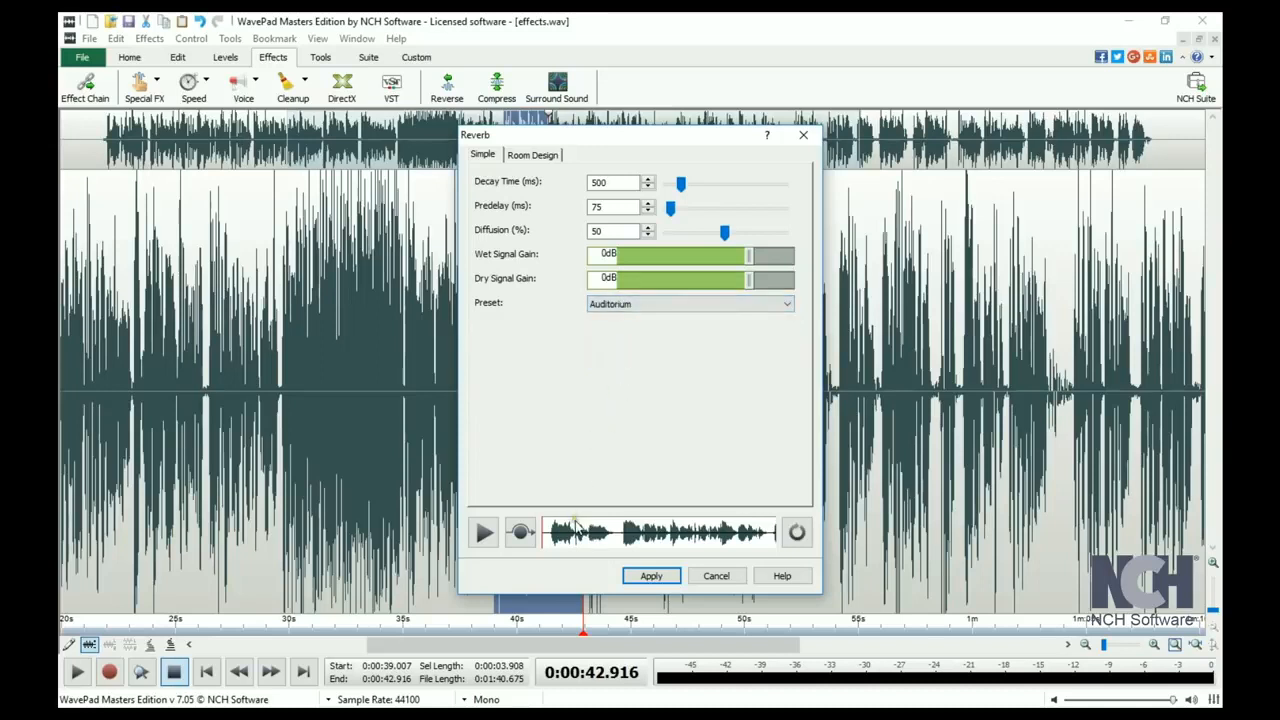
# Preview and apply the Auditorium reverb preset to the selected region
pyautogui.click(484, 532)
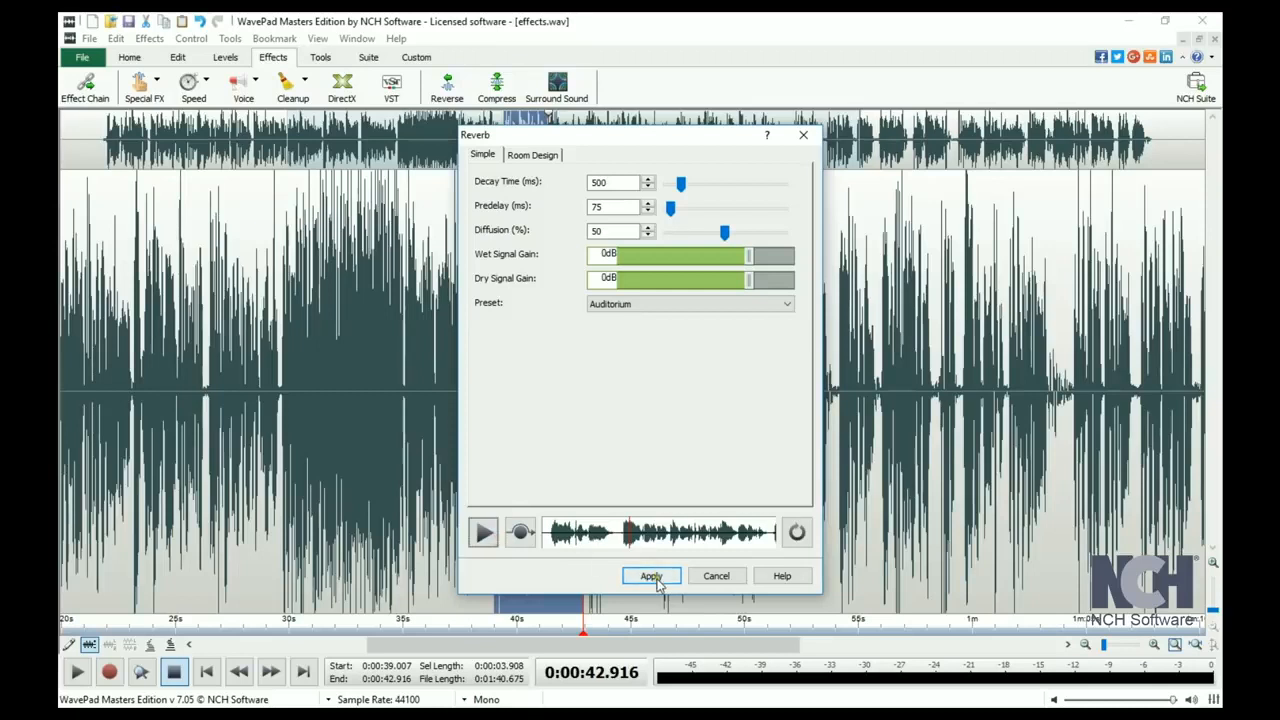
pyautogui.click(652, 576)
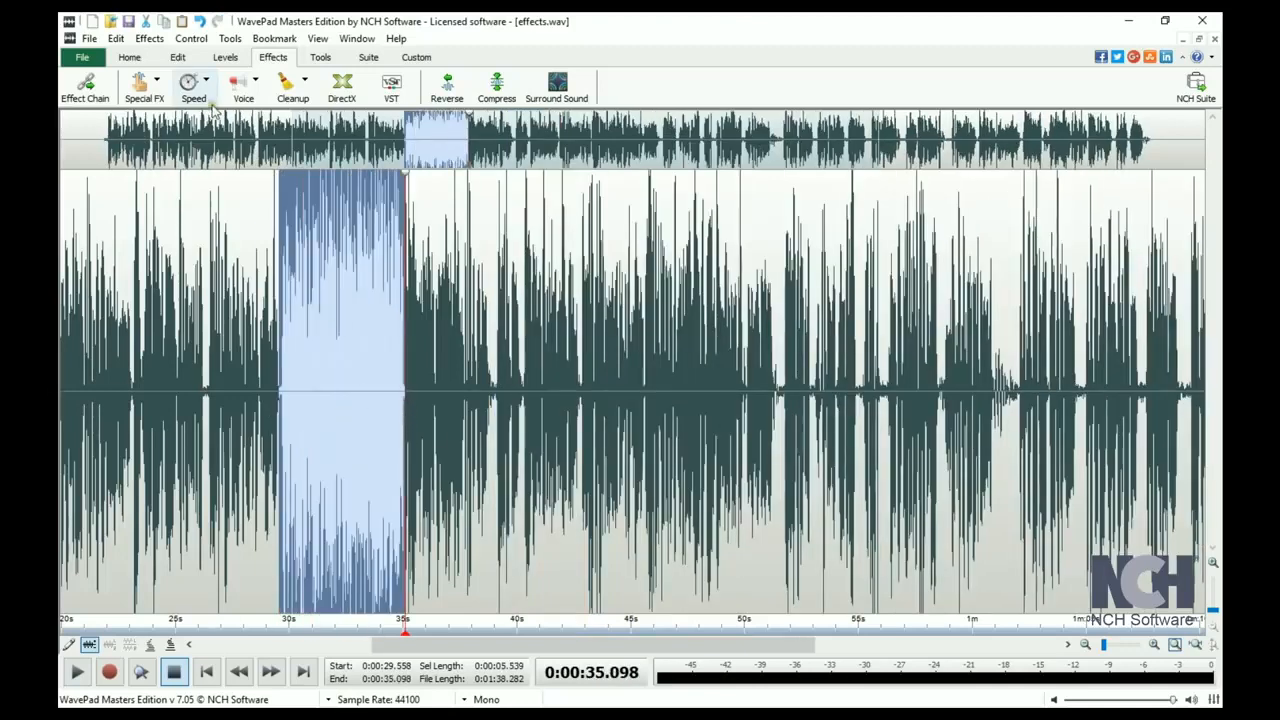
# Bring up Speed and Pitch Change for the reselected region and preview it at 150%
pyautogui.click(192, 88)
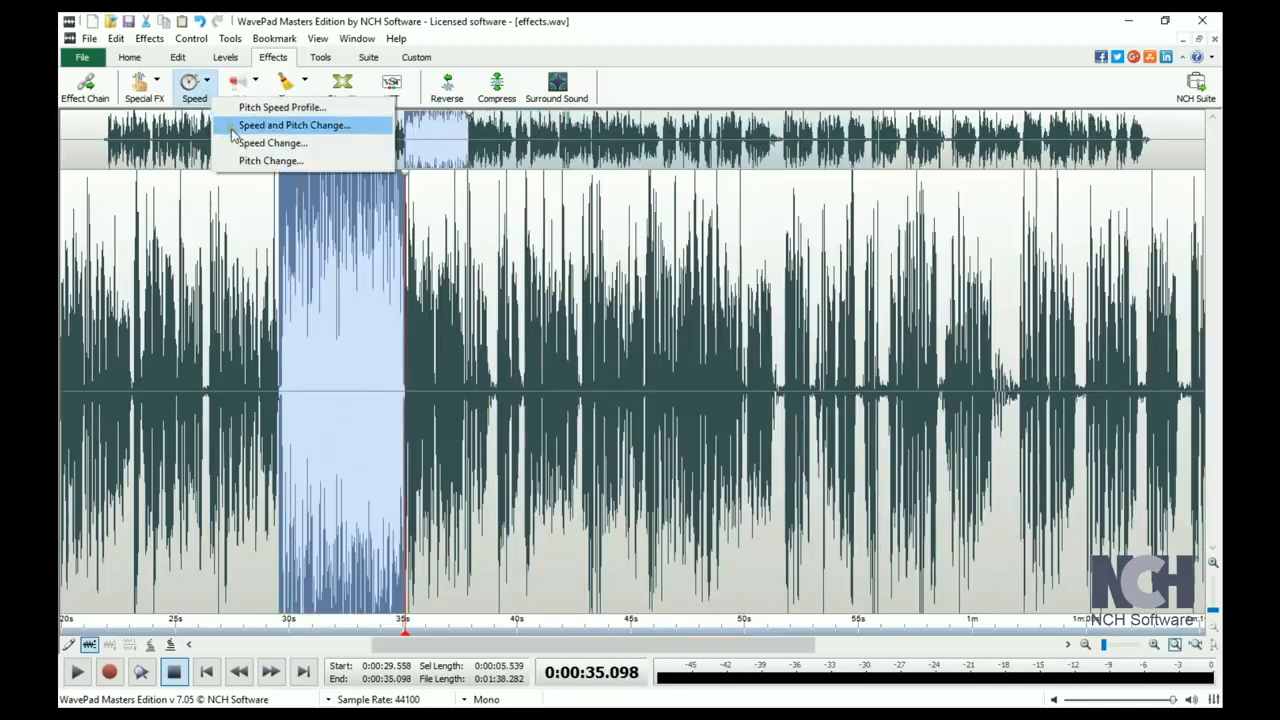
pyautogui.moveTo(252, 128)
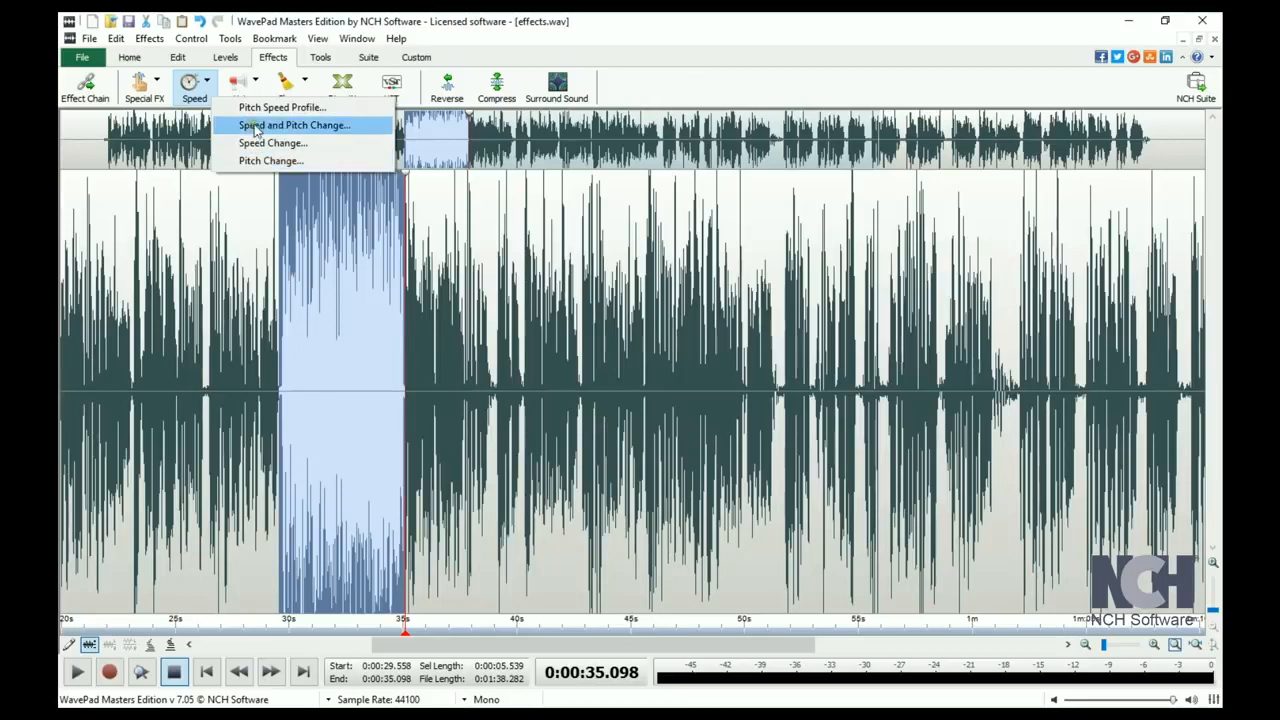
pyautogui.click(294, 124)
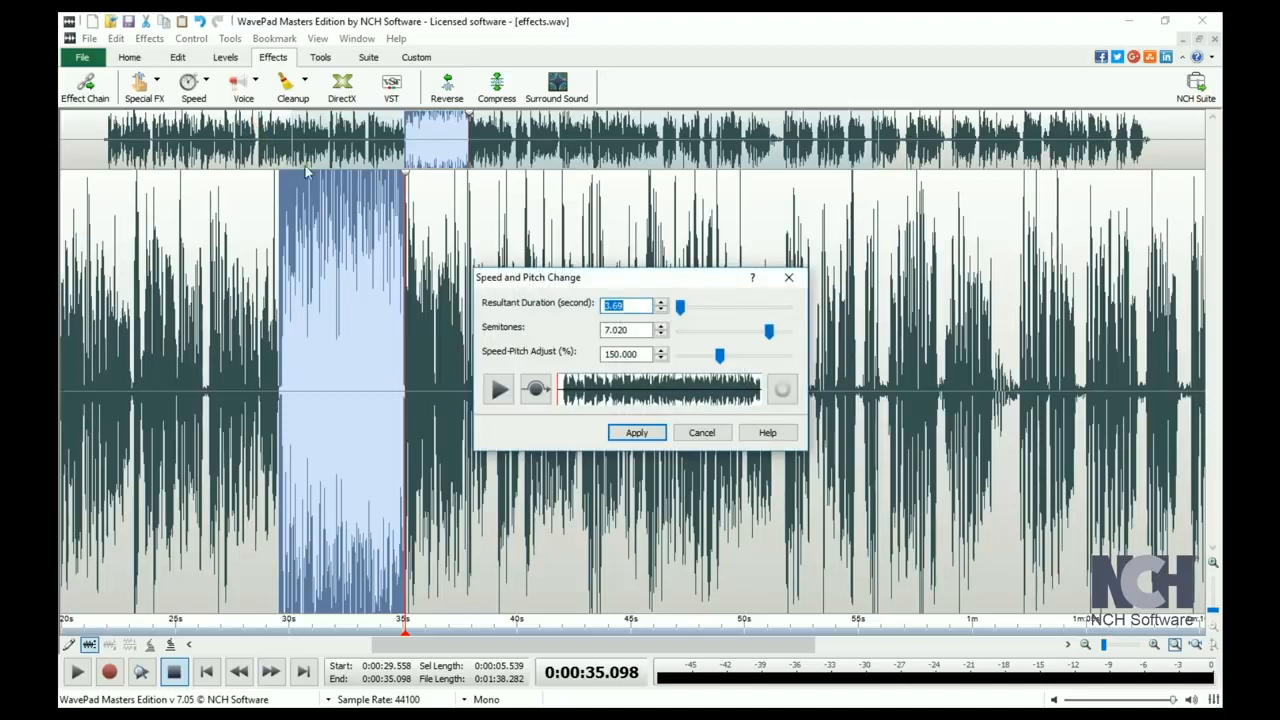
pyautogui.click(624, 352)
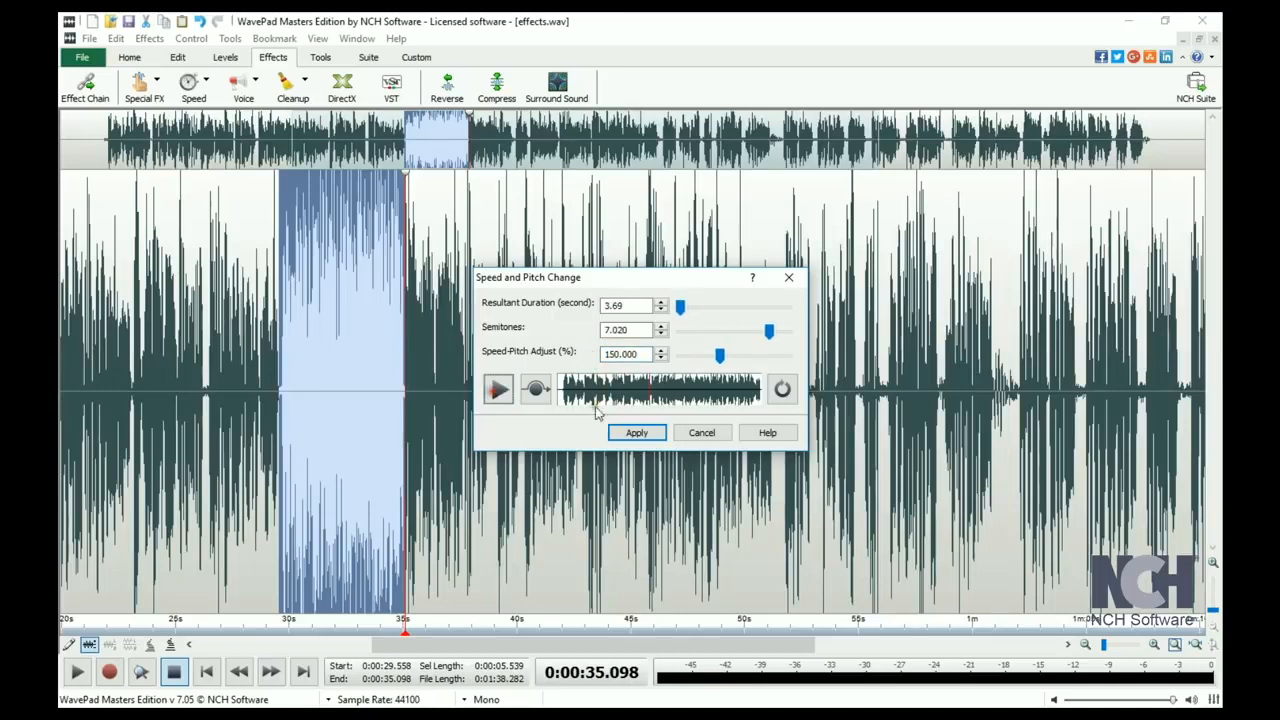
# Apply the 150% speed and pitch change, shrinking the region to about 3.7 seconds
pyautogui.click(636, 432)
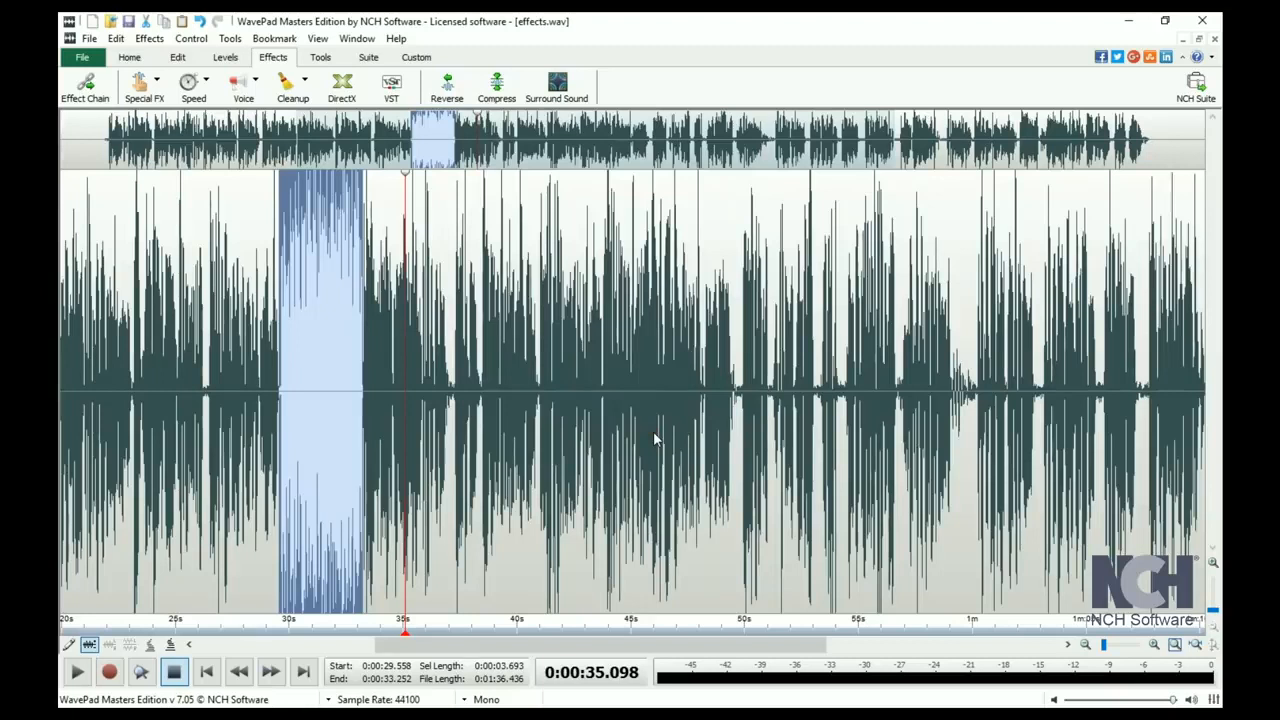